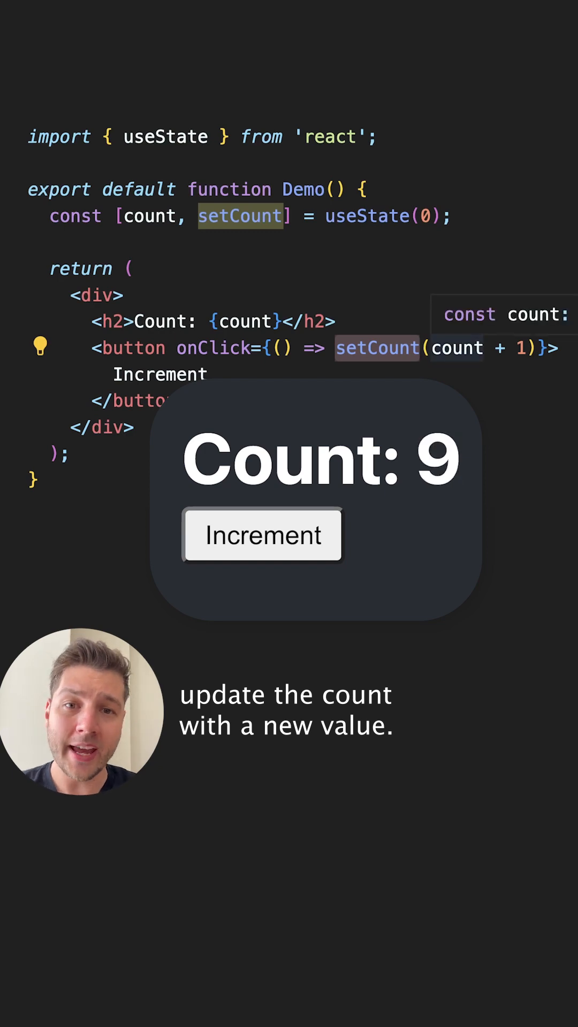
Click Increment in the rendered preview to bump the count from 9 to 10.
{"action": "left_click", "coordinate": [262, 535]}
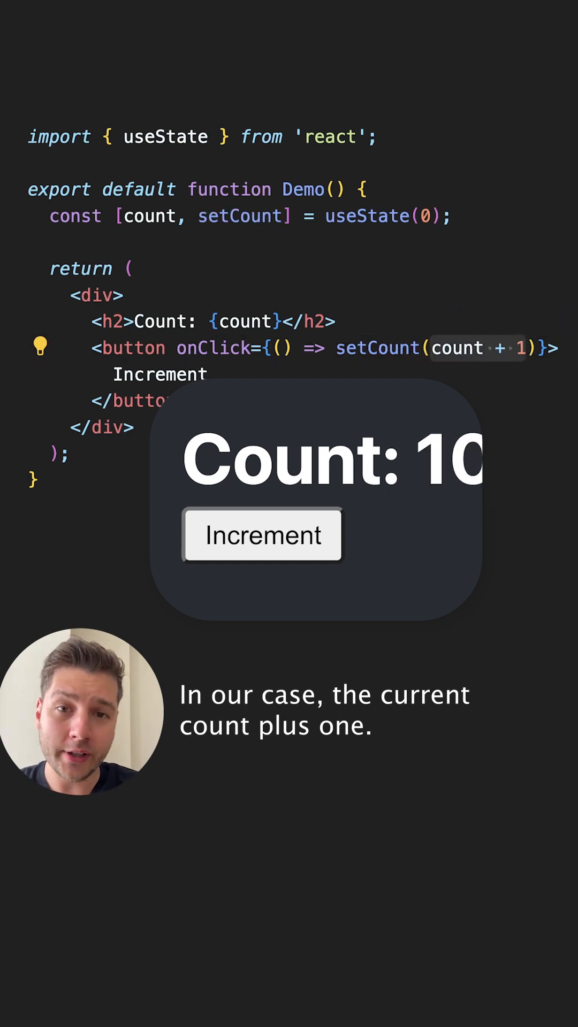